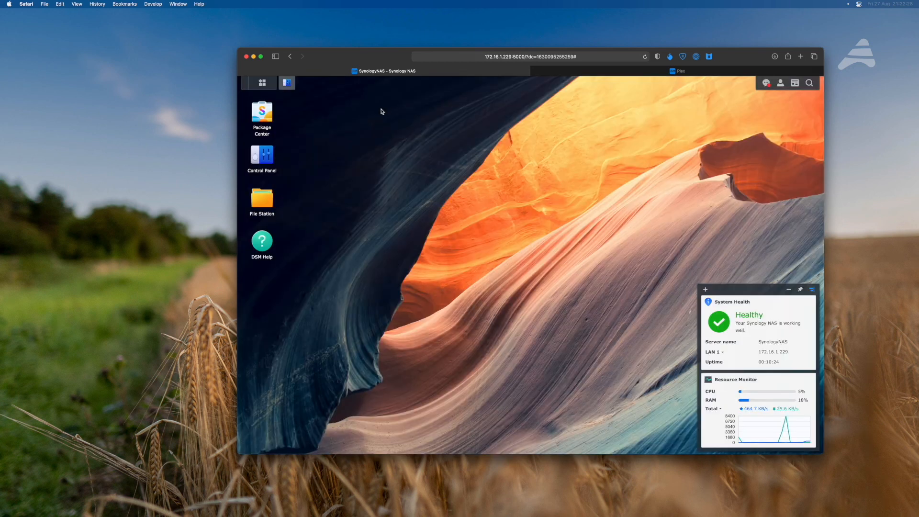
Launch Synology Drive, dismiss the Office popup, and browse the empty Shared with others and Team Folder categories
left_click(262, 83)
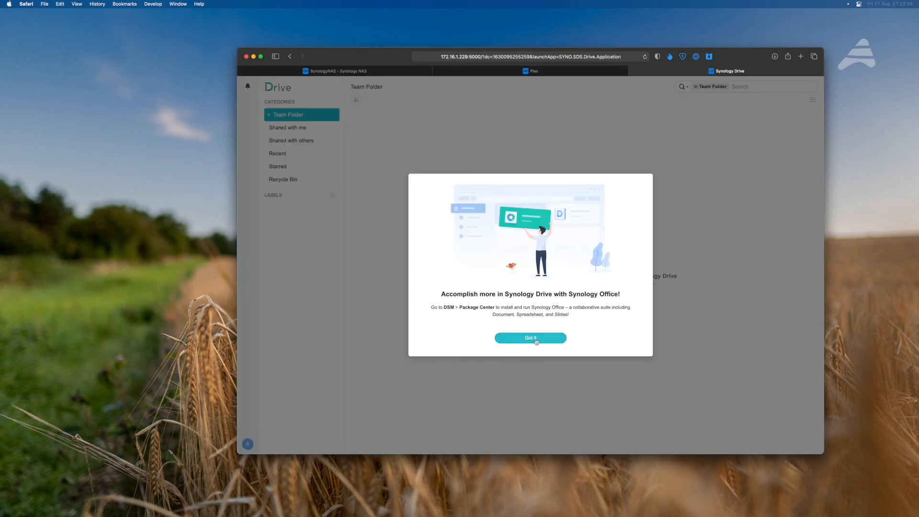
left_click(530, 337)
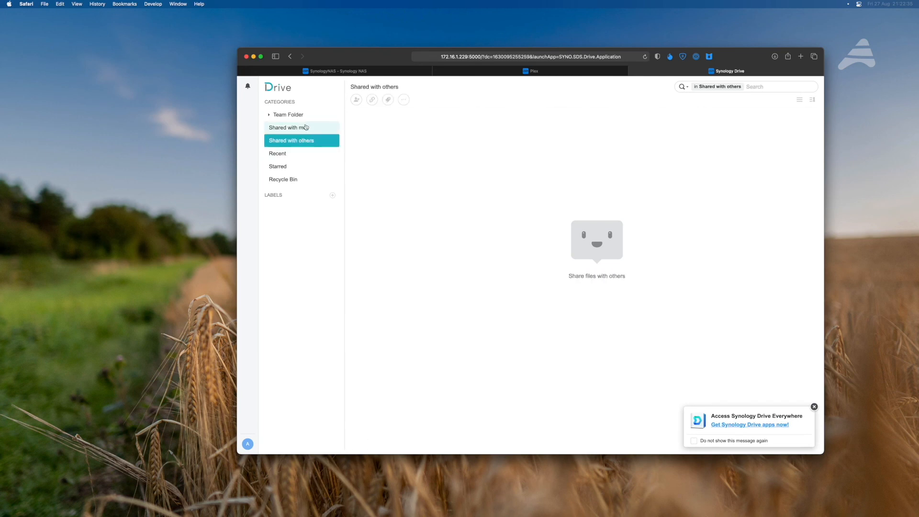
left_click(288, 114)
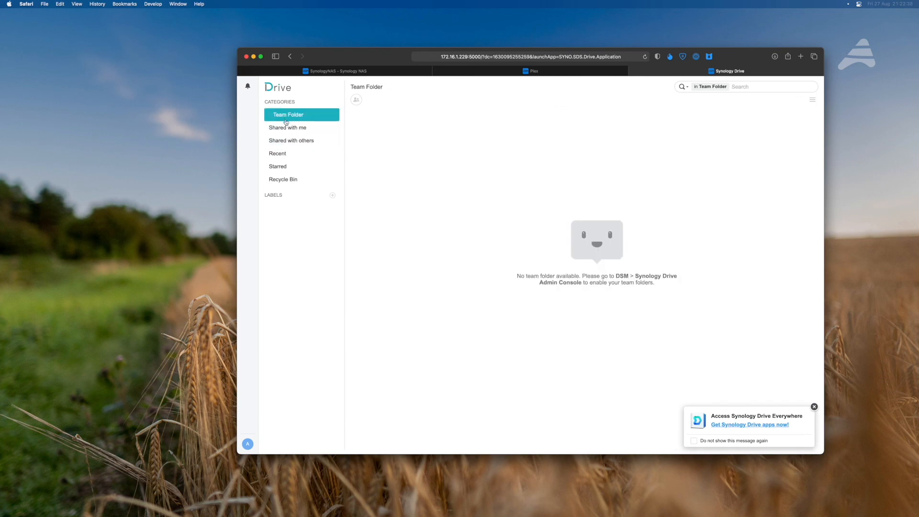
left_click(287, 128)
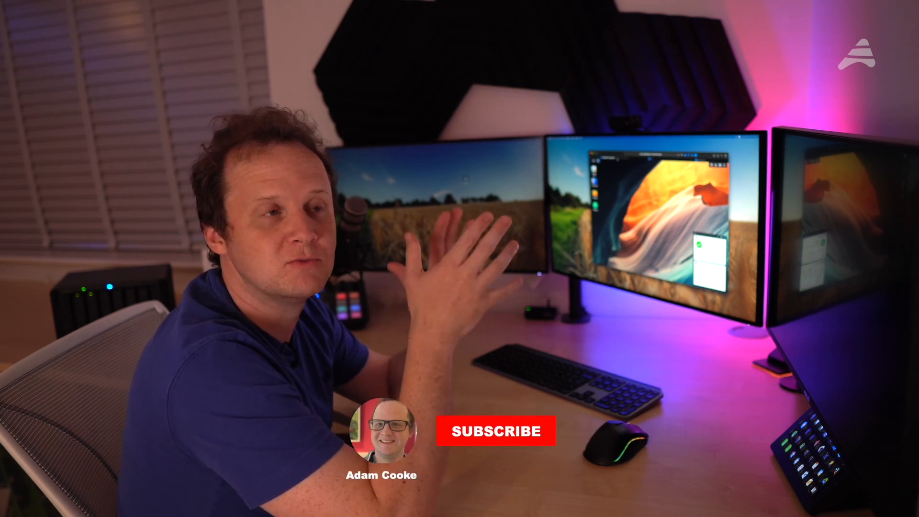
left_click(496, 431)
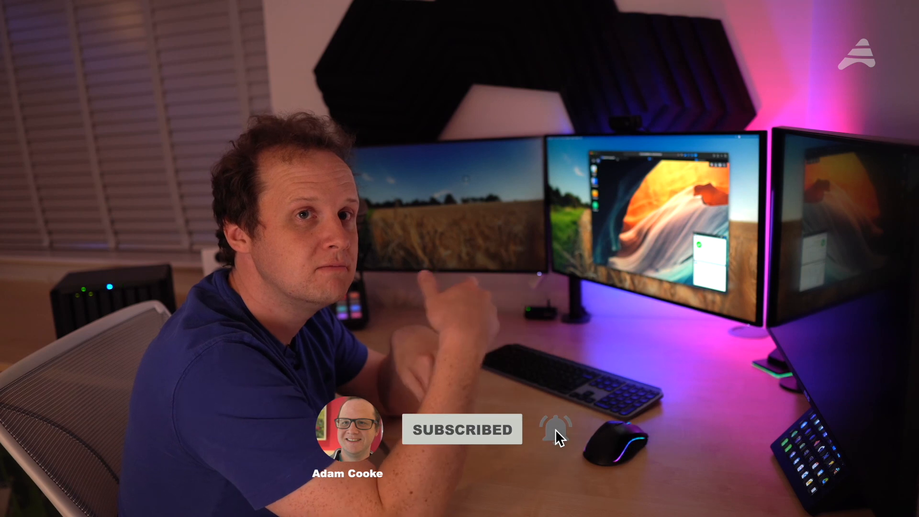